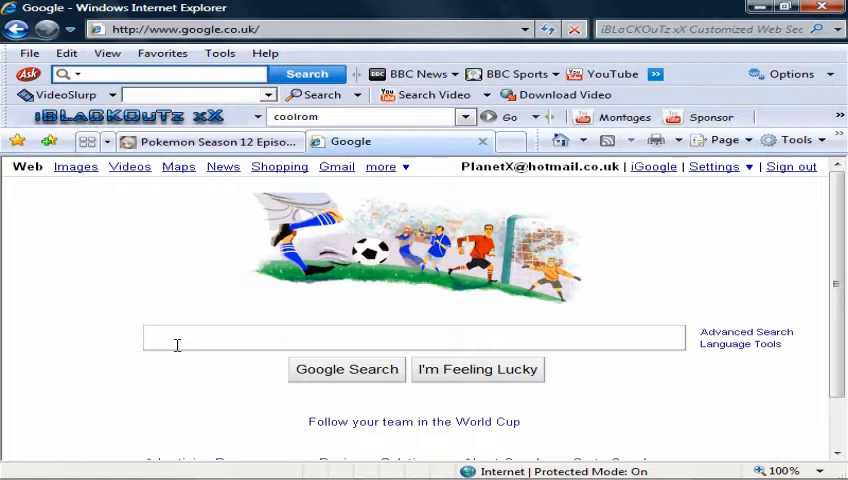
# - Search Google for coolrom.com and open the CoolROM.com result
pyautogui.click(150, 338)
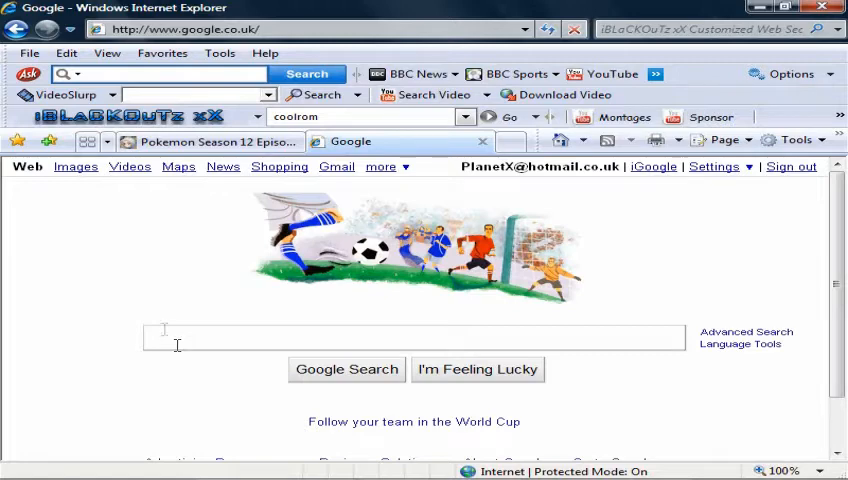
pyautogui.moveTo(25, 340)
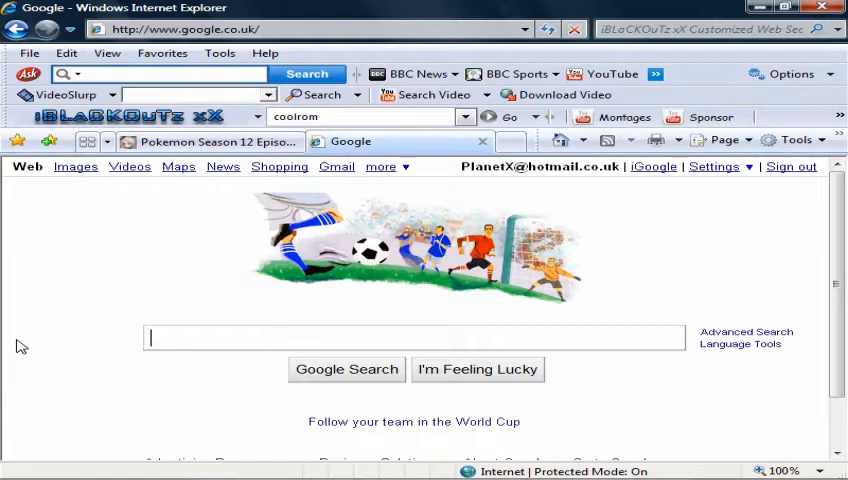
pyautogui.write('coolrom.com')
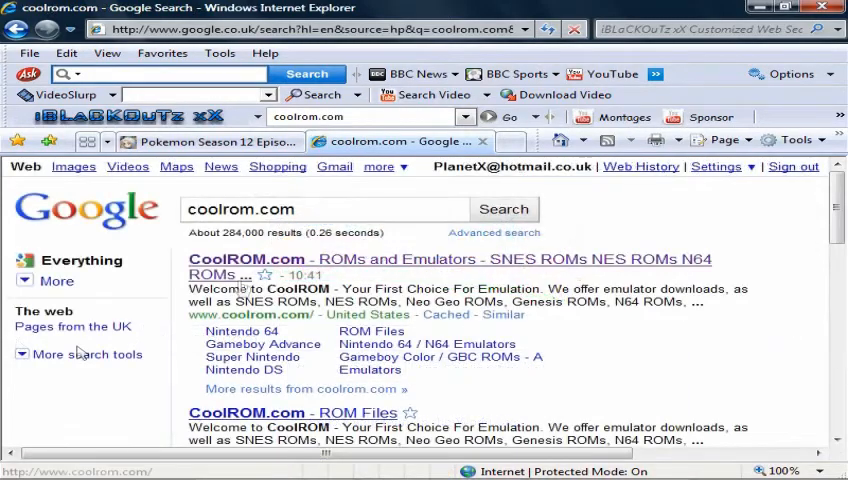
pyautogui.click(224, 266)
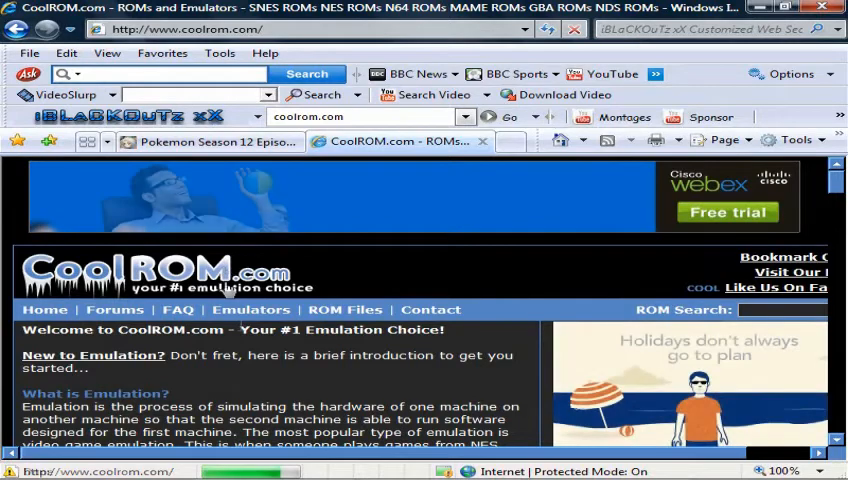
# - Choose Gameboy Advance under CoolROM's Emulators menu to list GBA emulators
pyautogui.click(250, 309)
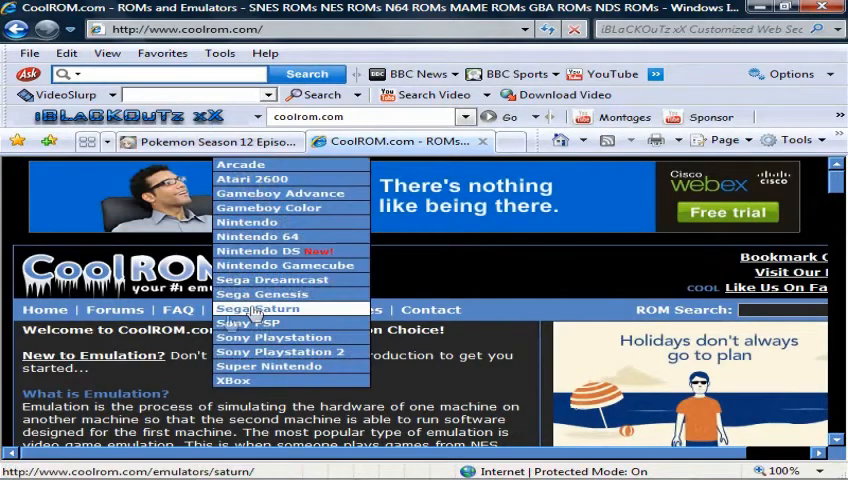
pyautogui.moveTo(205, 360)
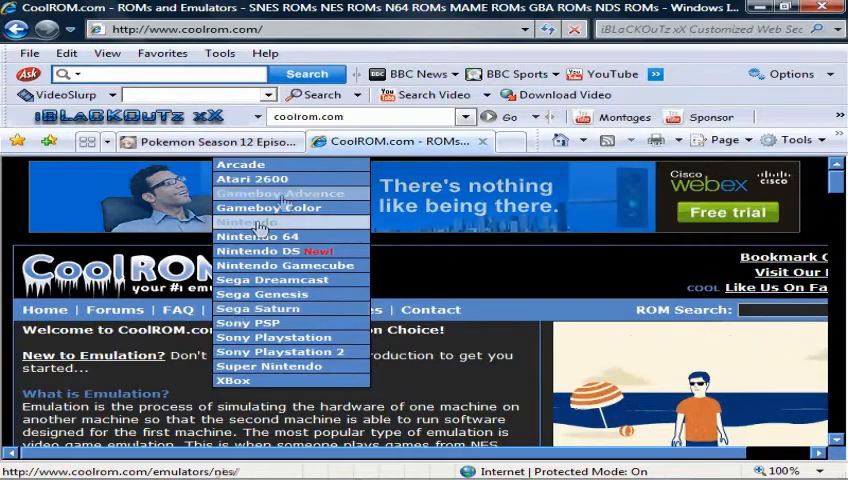
pyautogui.click(278, 193)
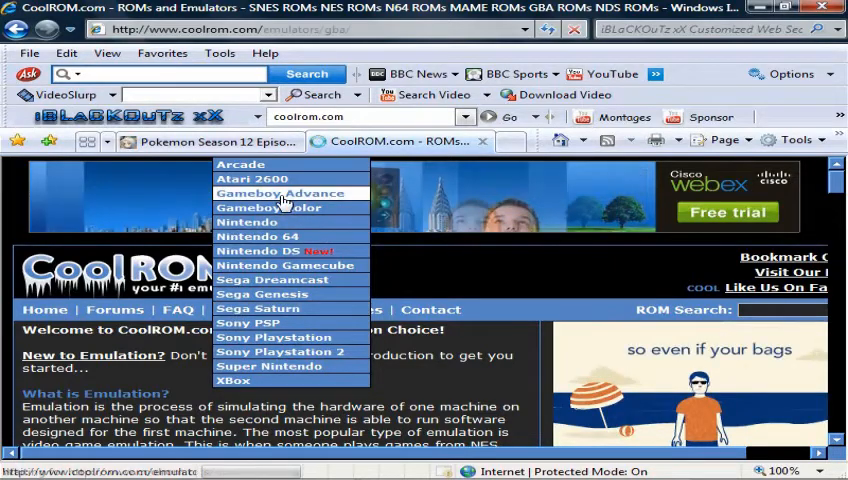
pyautogui.click(278, 193)
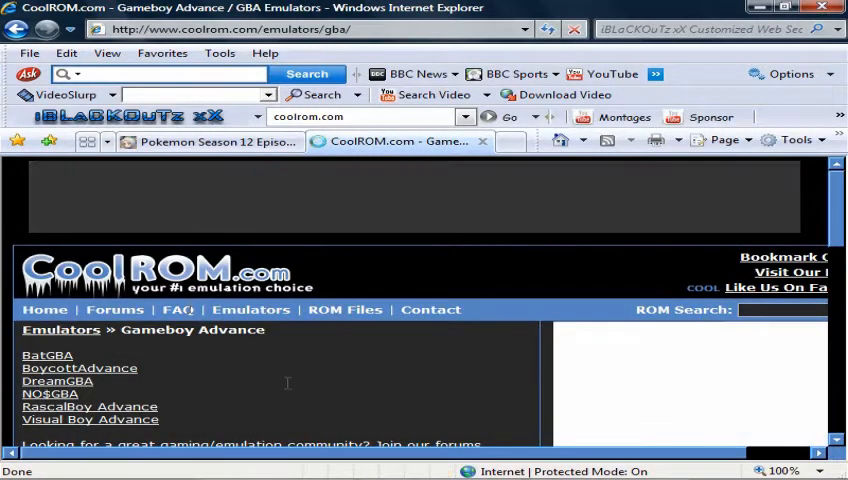
pyautogui.click(344, 309)
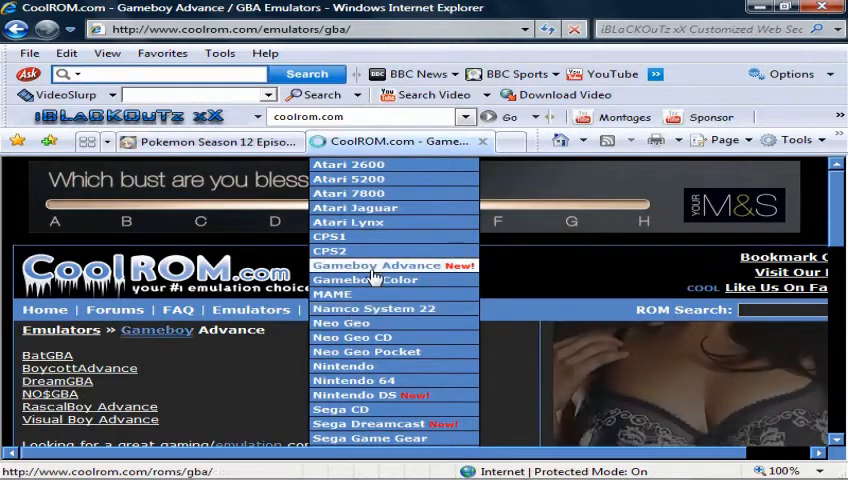
pyautogui.moveTo(375, 285)
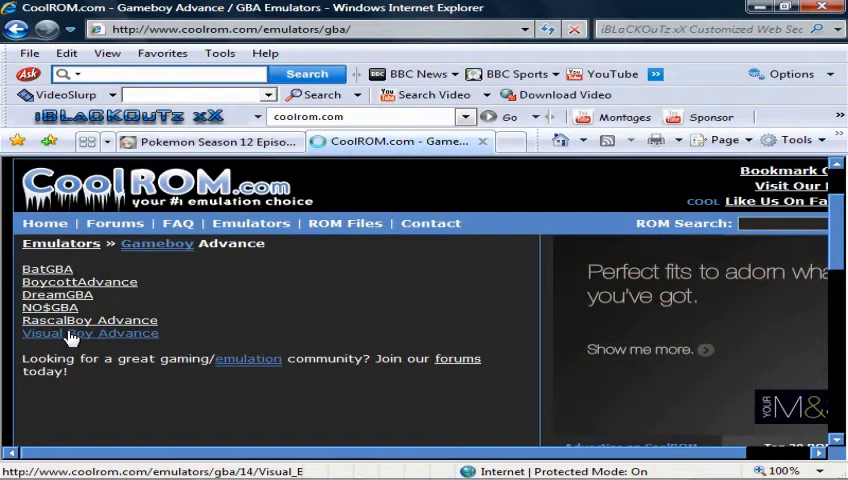
# - Open Visual Boy Advance's CoolROM page and follow its 'Here' download link to FileSend
pyautogui.click(89, 333)
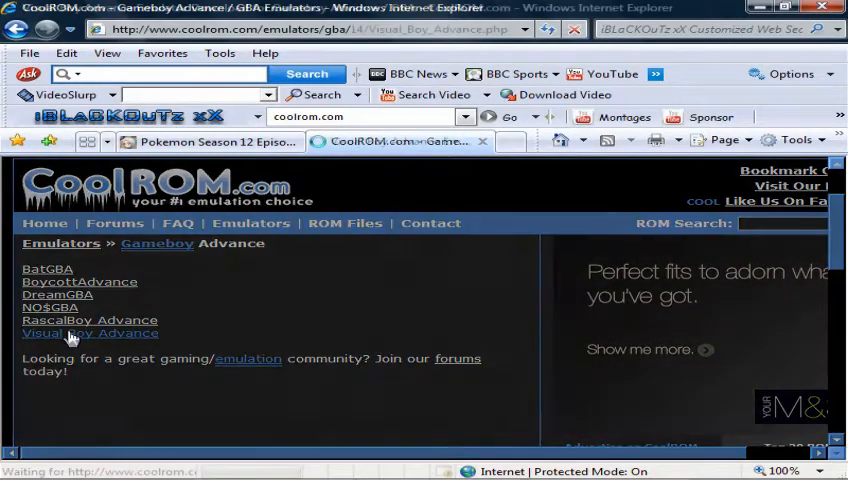
pyautogui.click(90, 333)
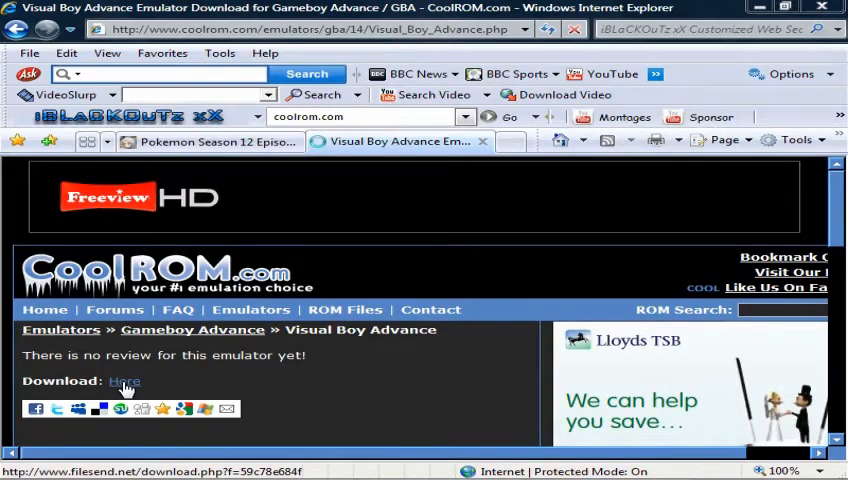
pyautogui.click(124, 381)
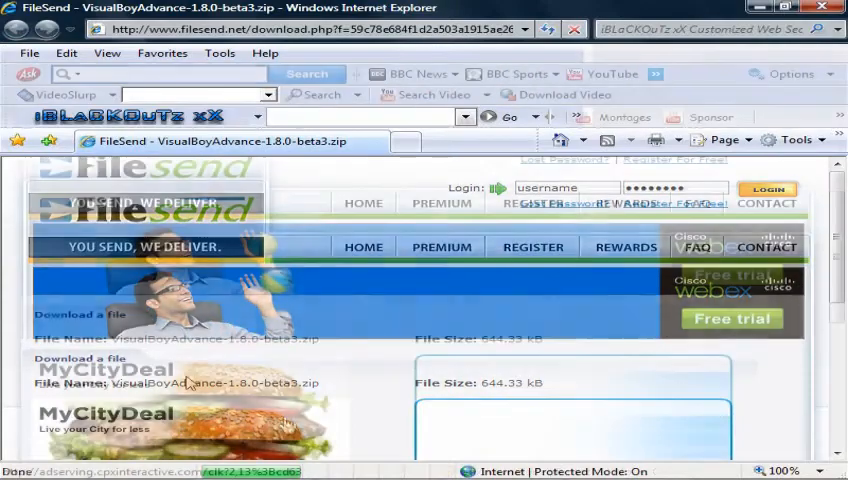
# - Start the VisualBoyAdvance-1.8.0-beta3.zip download with FileSend's yellow DOWNLOAD! button
pyautogui.scroll(-3)
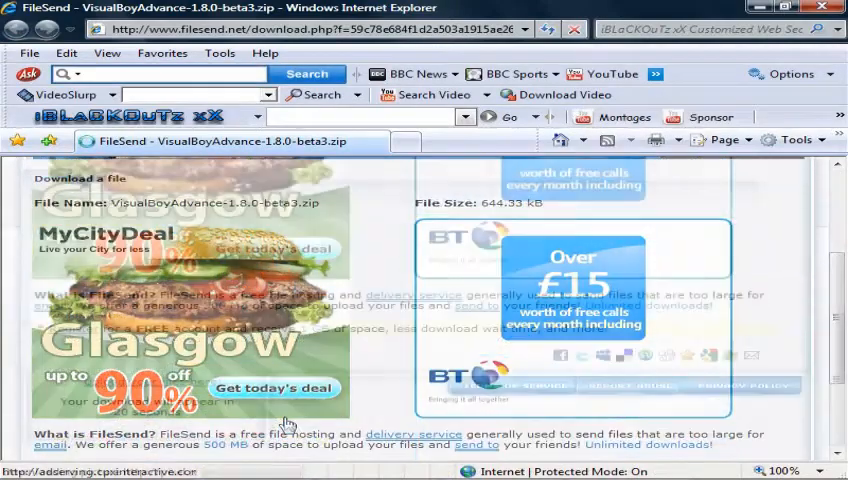
pyautogui.scroll(-3)
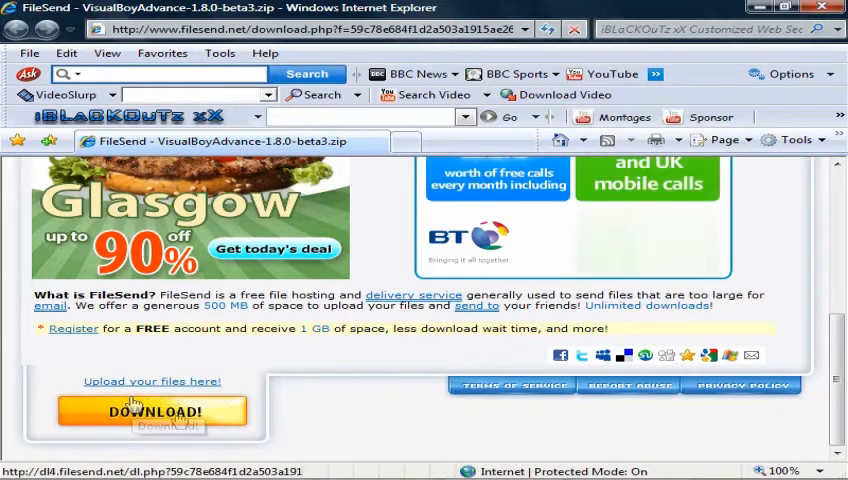
pyautogui.click(159, 411)
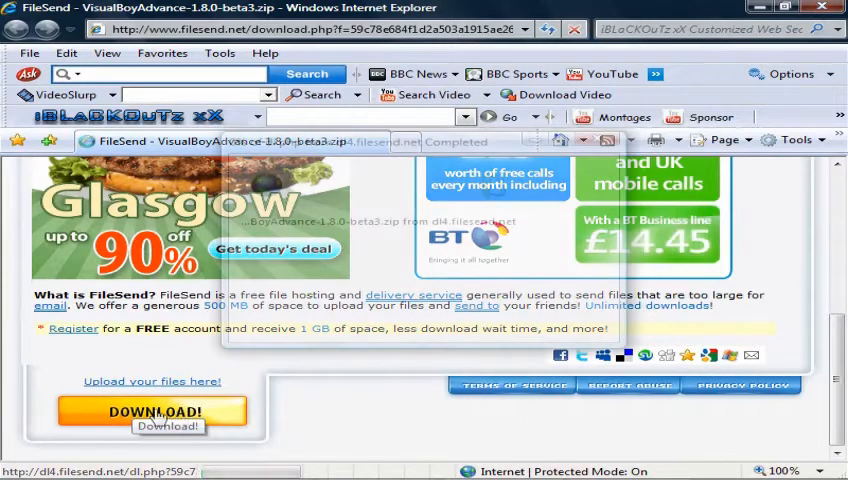
# - Save VisualBoyAdvance-1.8.0-beta3.zip to the Desktop, overwriting the older copy
pyautogui.click(152, 411)
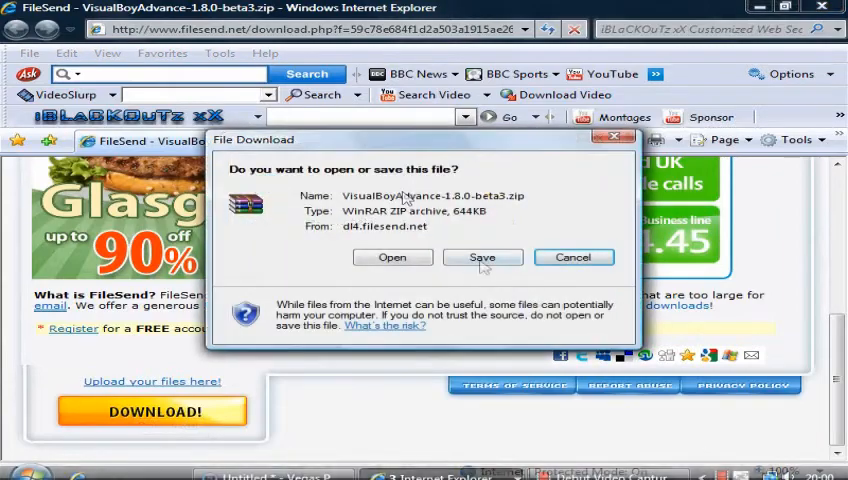
pyautogui.click(482, 257)
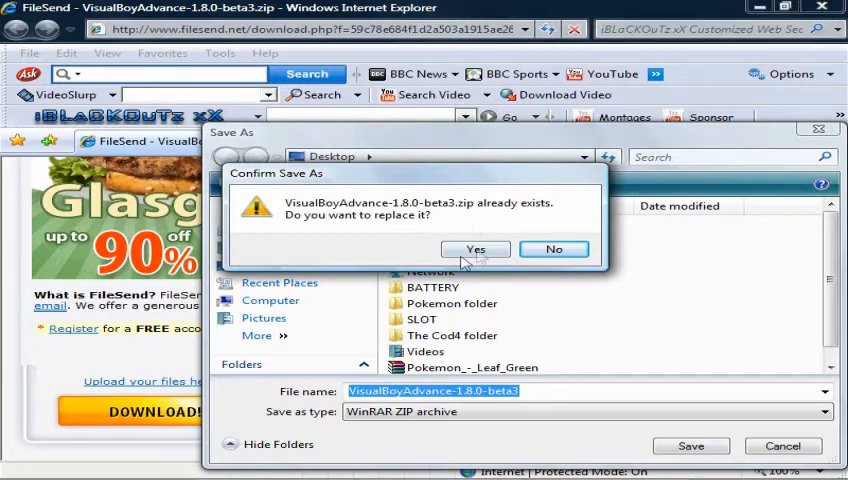
pyautogui.click(475, 248)
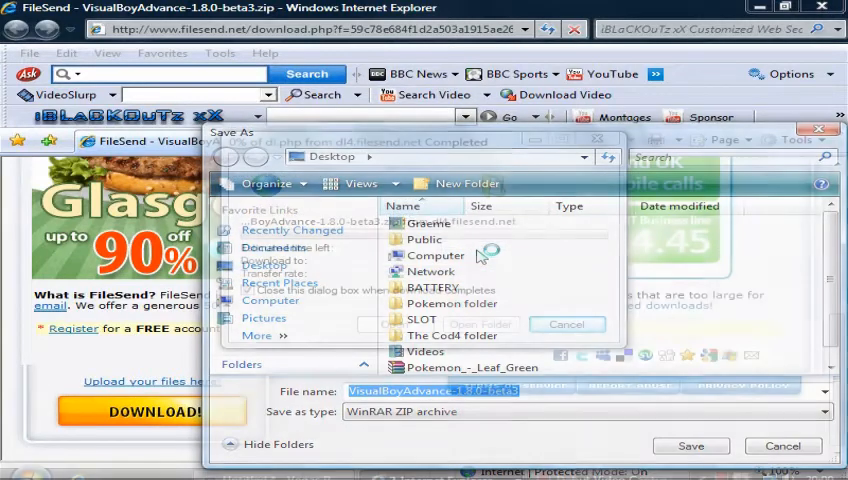
pyautogui.click(691, 446)
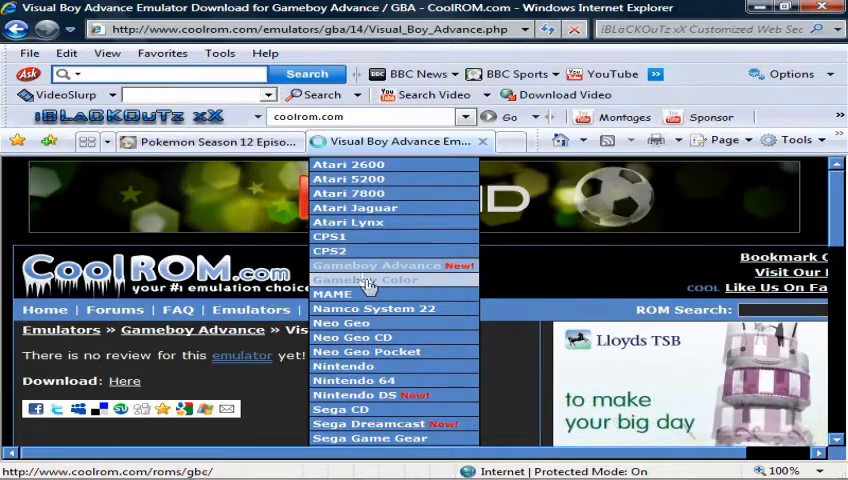
pyautogui.moveTo(364, 279)
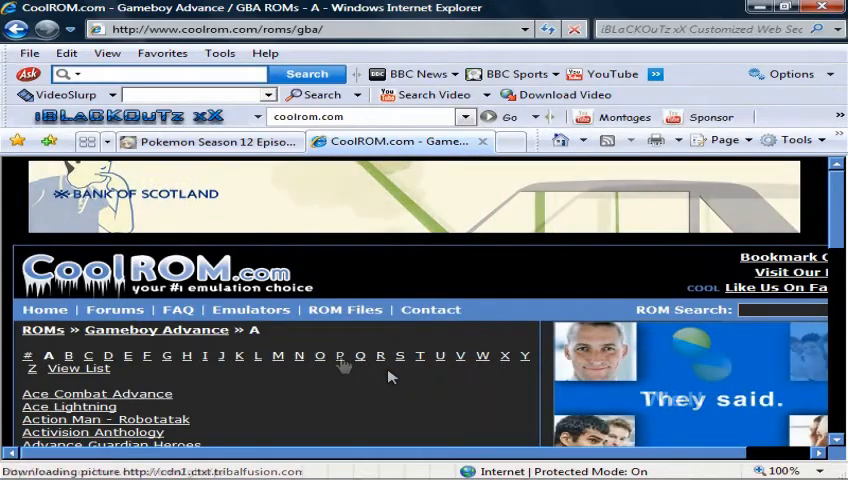
# - Filter CoolROM's GBA ROM list to titles starting with P
pyautogui.click(339, 355)
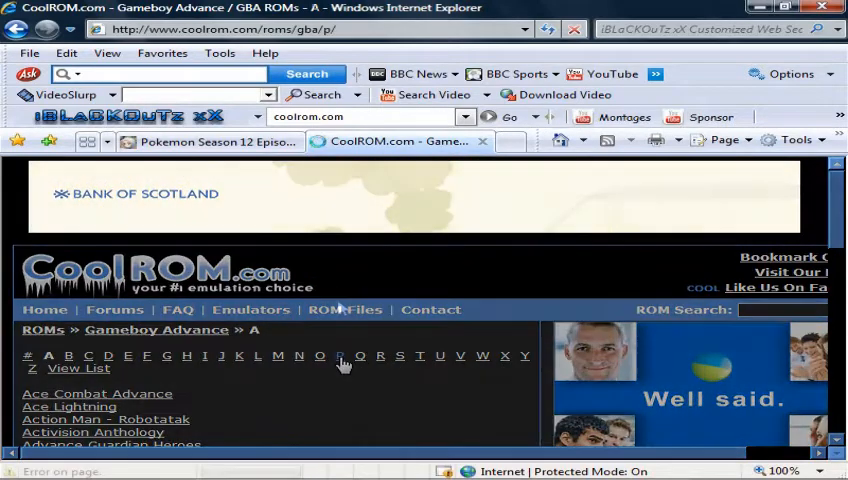
pyautogui.click(339, 355)
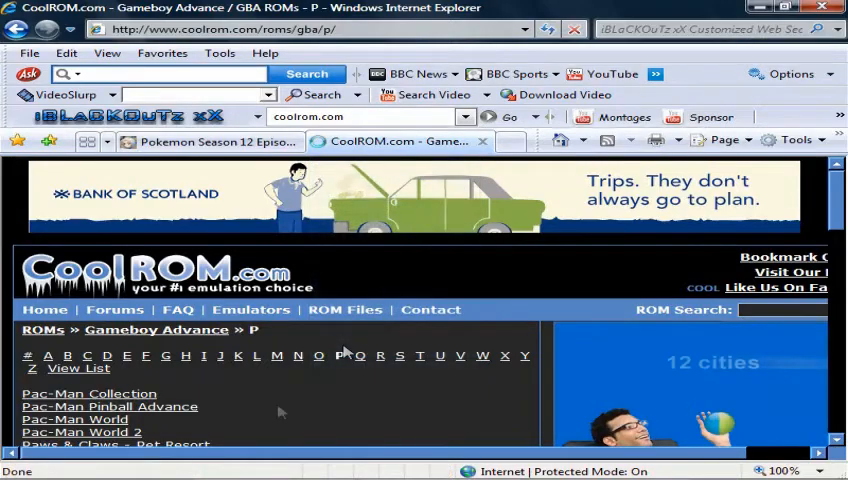
pyautogui.scroll(-3)
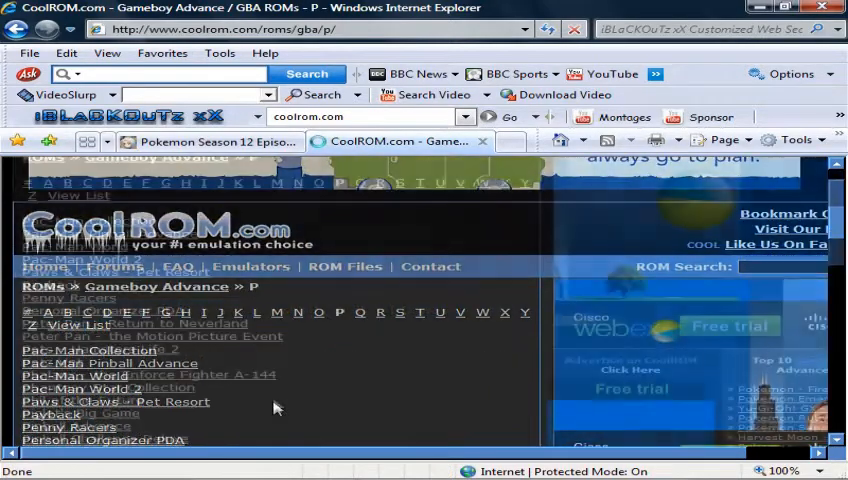
pyautogui.scroll(-3)
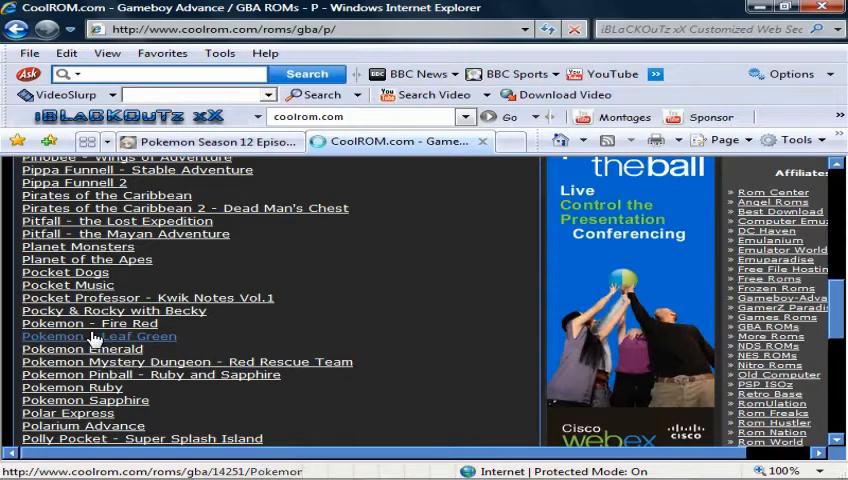
# - Open the 'Pokemon - Leaf Green' page from the GBA ROMs list
pyautogui.click(97, 335)
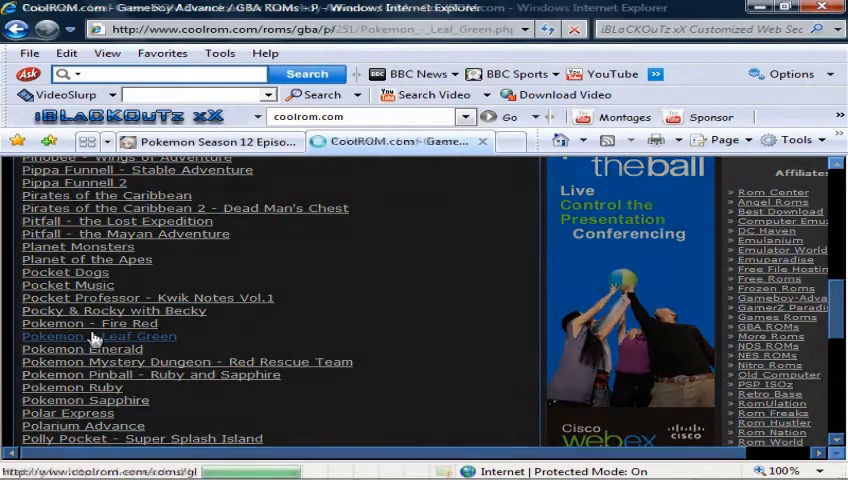
pyautogui.click(98, 336)
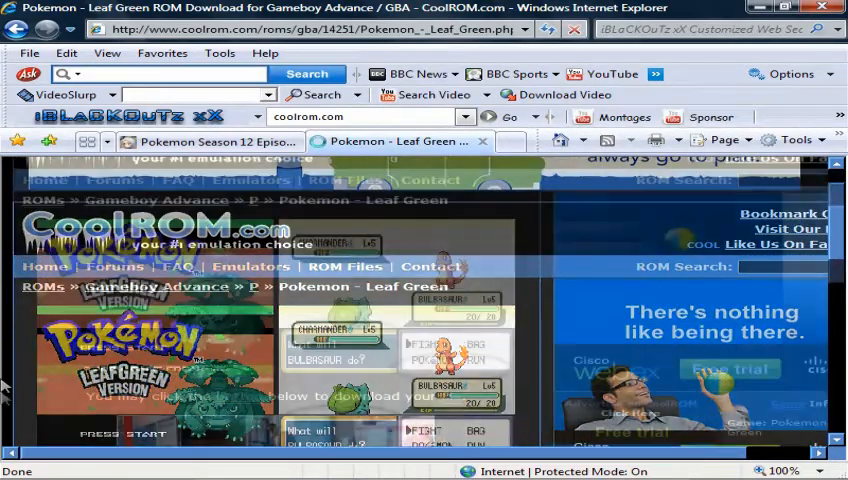
# - Download Pokemon_-_Leaf_Green.zip and save it to the Desktop
pyautogui.scroll(-3)
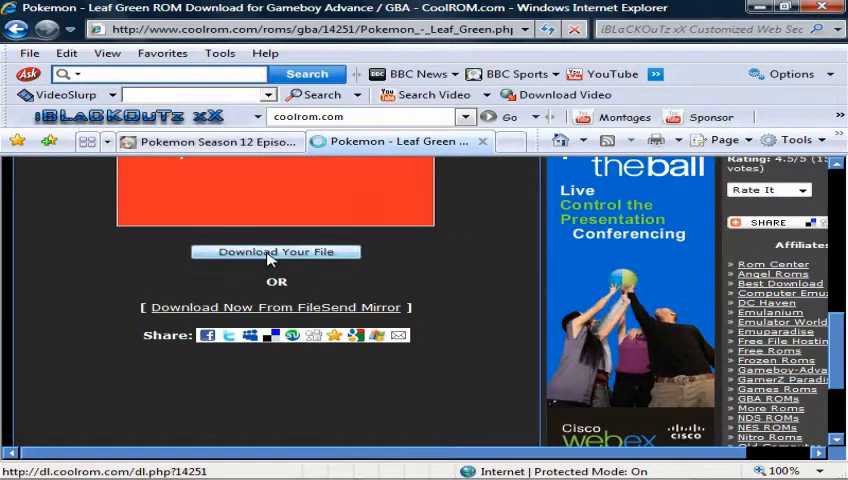
pyautogui.click(275, 251)
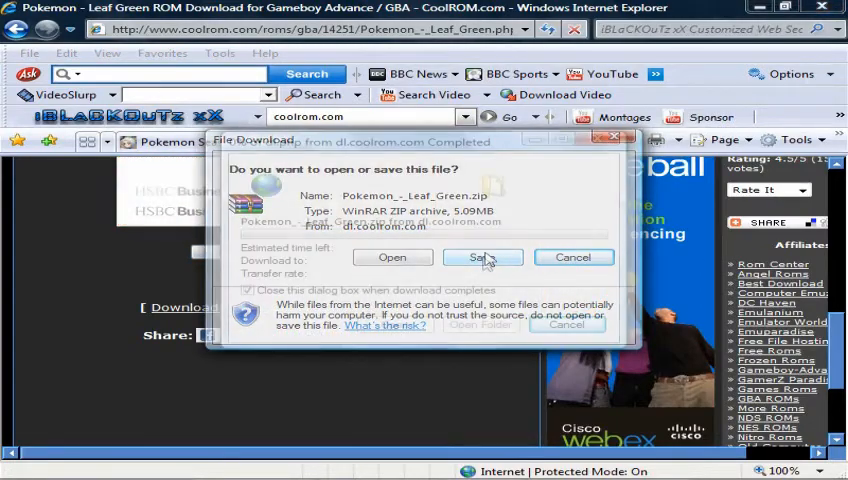
pyautogui.click(482, 257)
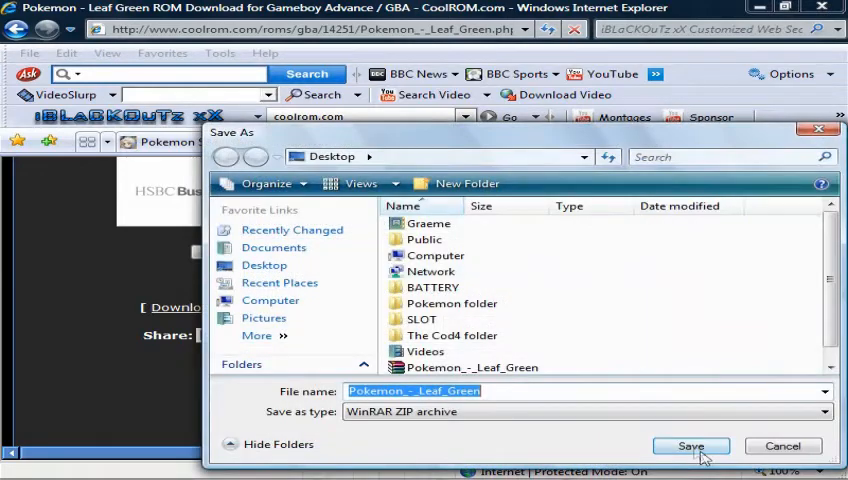
pyautogui.click(690, 446)
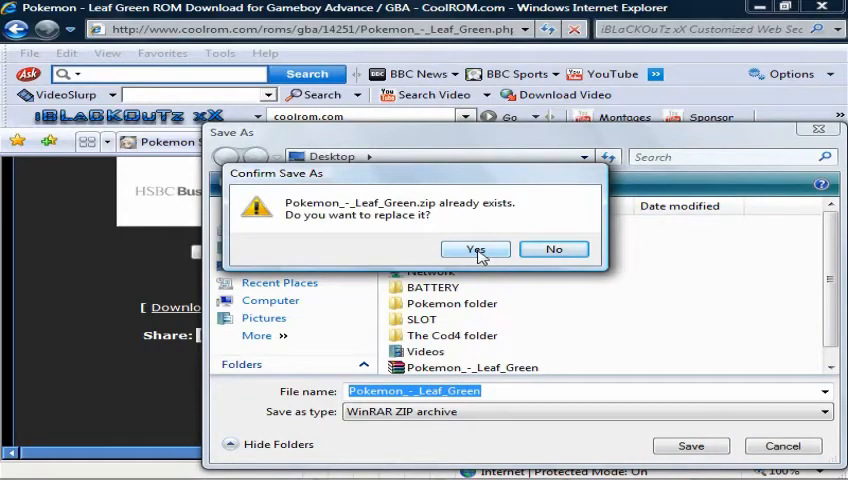
# - Confirm replacing the existing Pokemon_-_Leaf_Green.zip on the Desktop
pyautogui.click(475, 249)
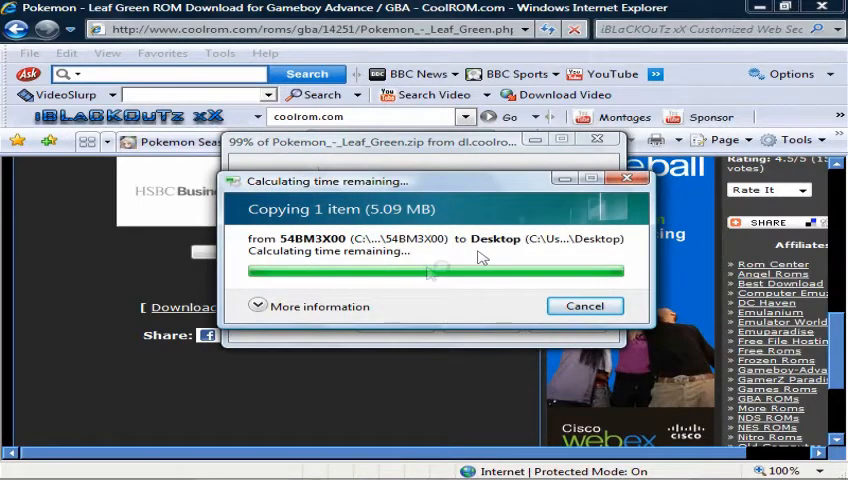
pyautogui.moveTo(360, 283)
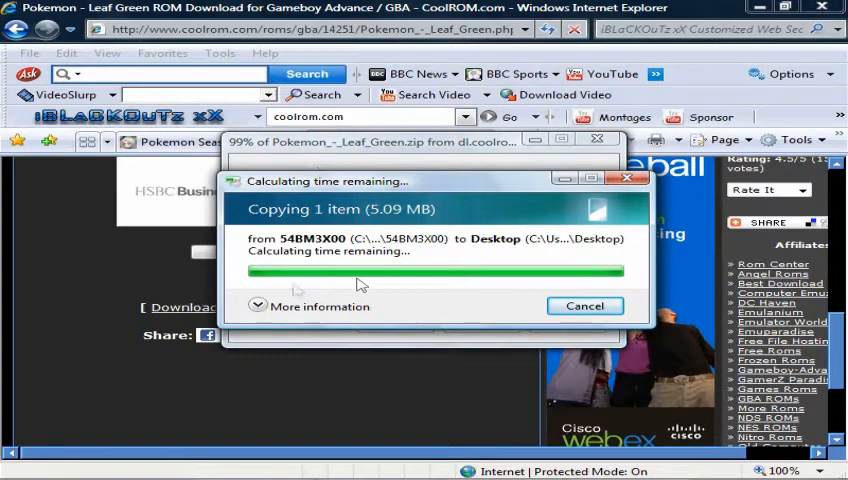
pyautogui.moveTo(300, 305)
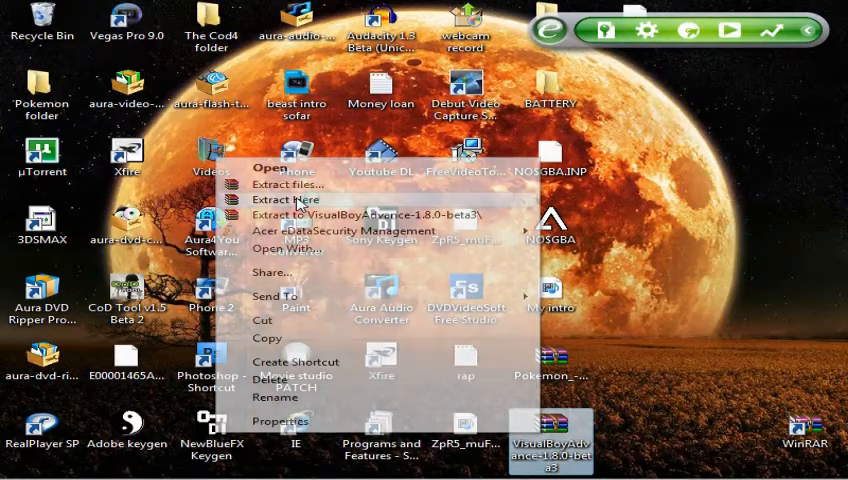
# - Extract both zips with Extract Here and launch VisualBoyAdvance
pyautogui.click(287, 200)
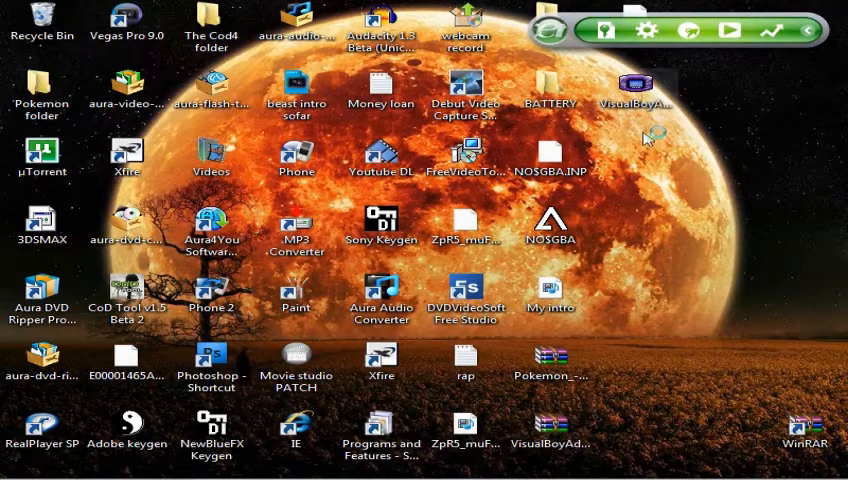
pyautogui.doubleClick(640, 85)
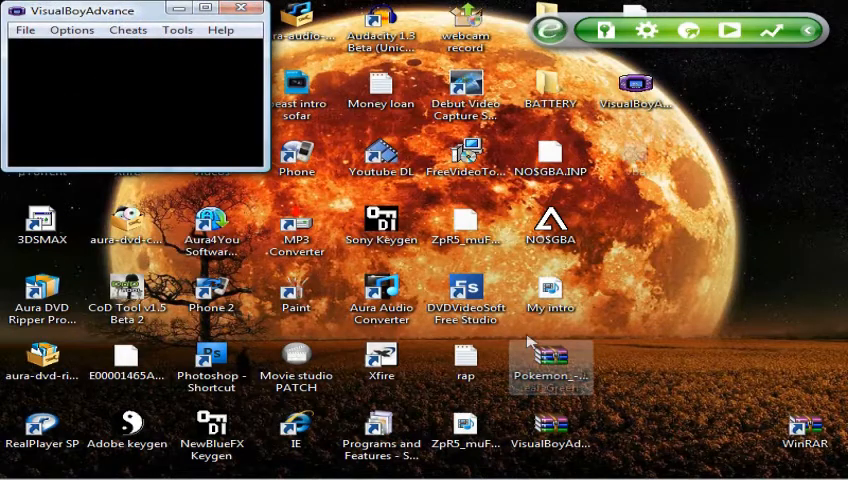
pyautogui.rightClick(551, 357)
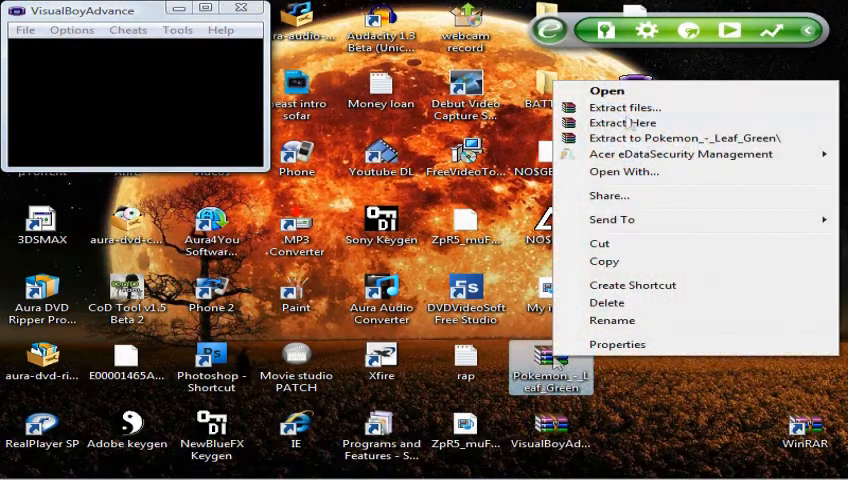
pyautogui.click(621, 122)
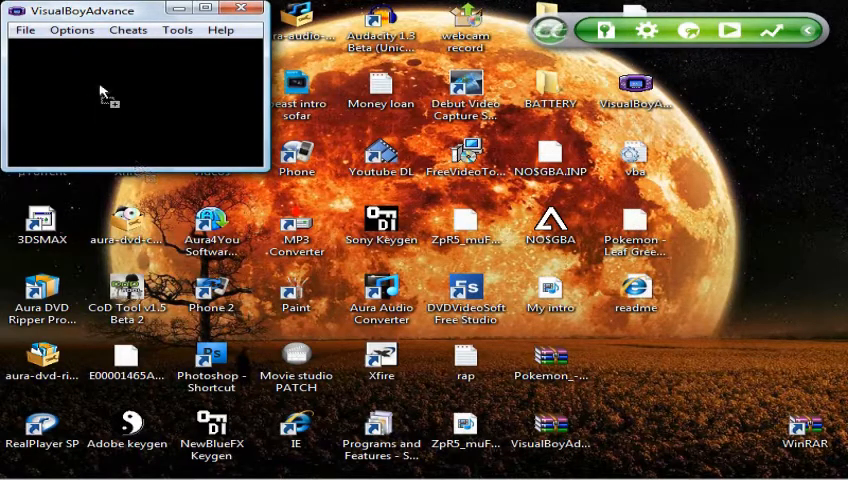
pyautogui.moveTo(195, 50)
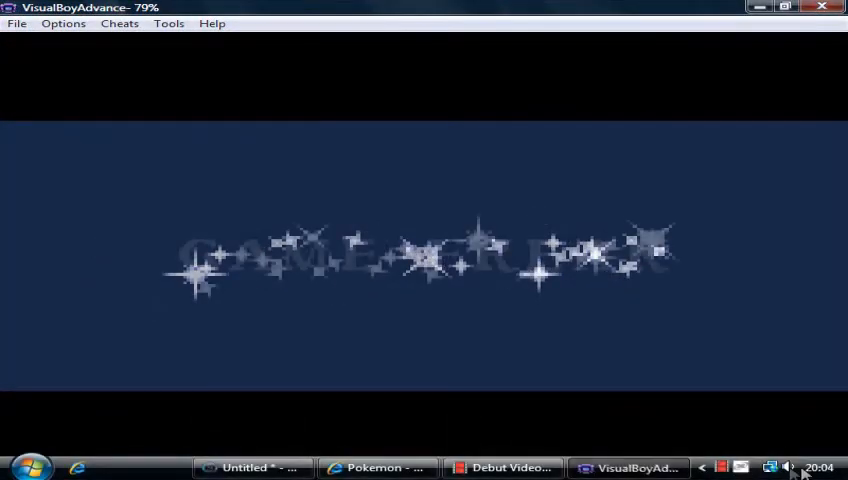
# - Check sound levels in the Volume Mixer, then bring the Leaf Green emulator window forward
pyautogui.click(789, 467)
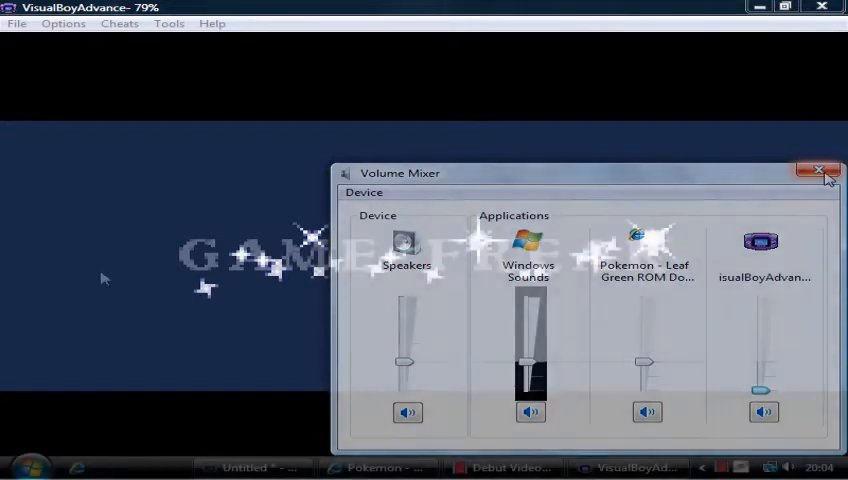
pyautogui.click(818, 172)
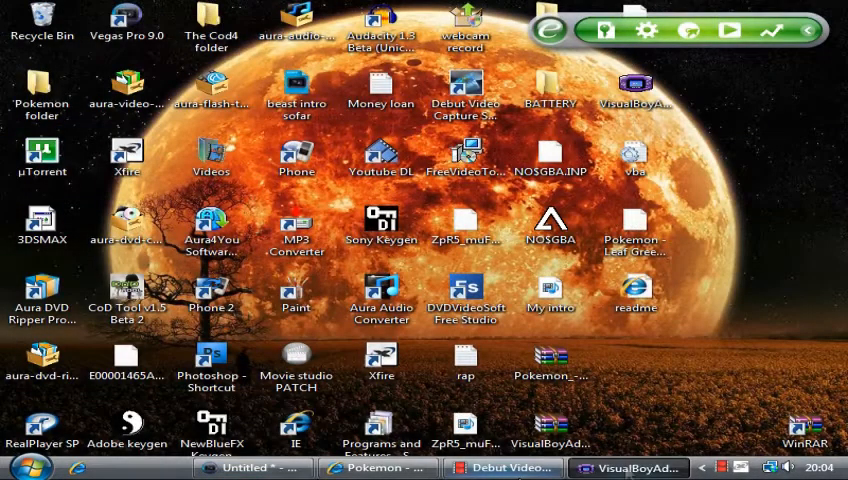
pyautogui.click(628, 467)
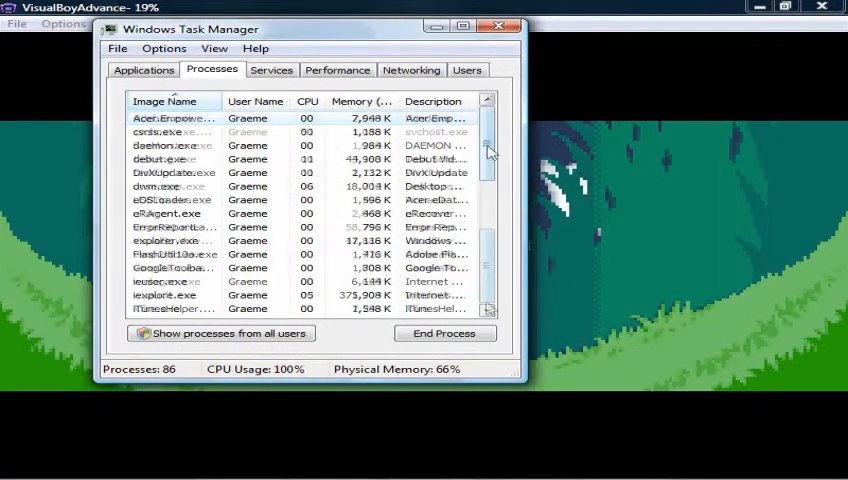
# - Set VisualBoyAdvance.exe to High priority and close Task Manager
pyautogui.scroll(-3)
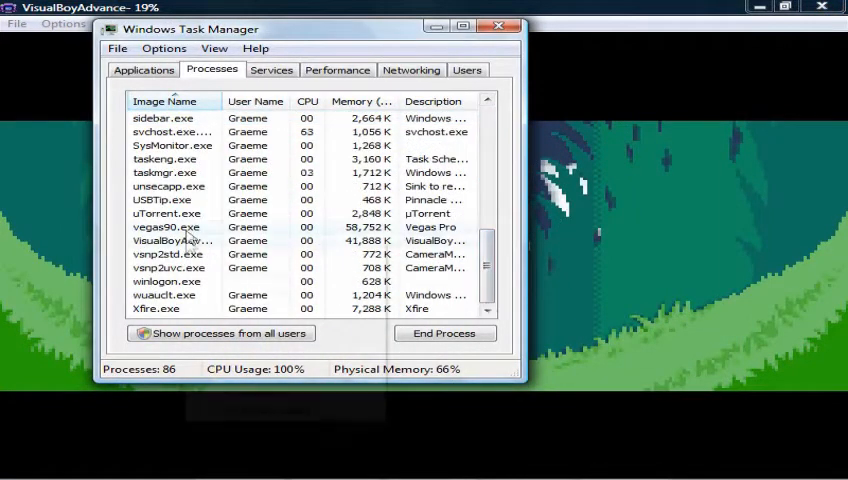
pyautogui.rightClick(170, 240)
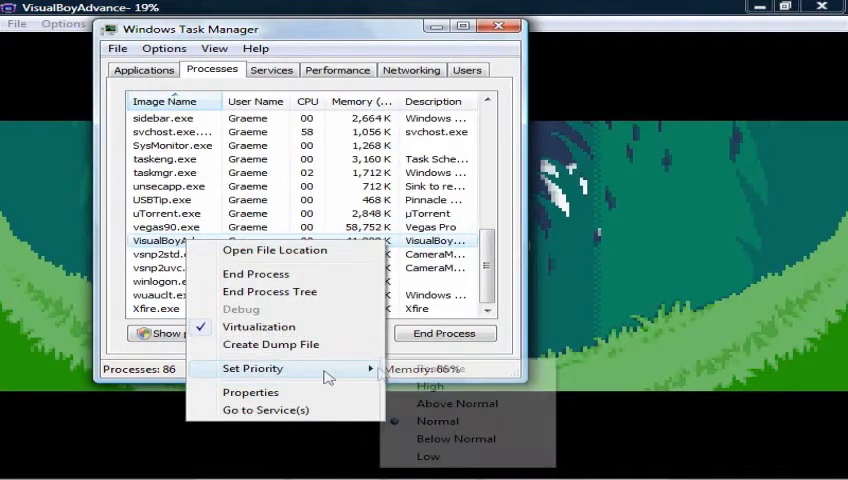
pyautogui.click(430, 387)
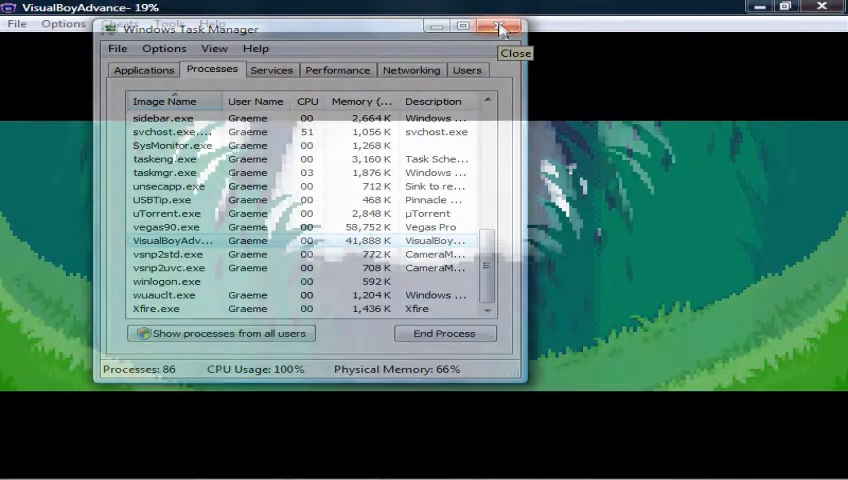
pyautogui.click(500, 27)
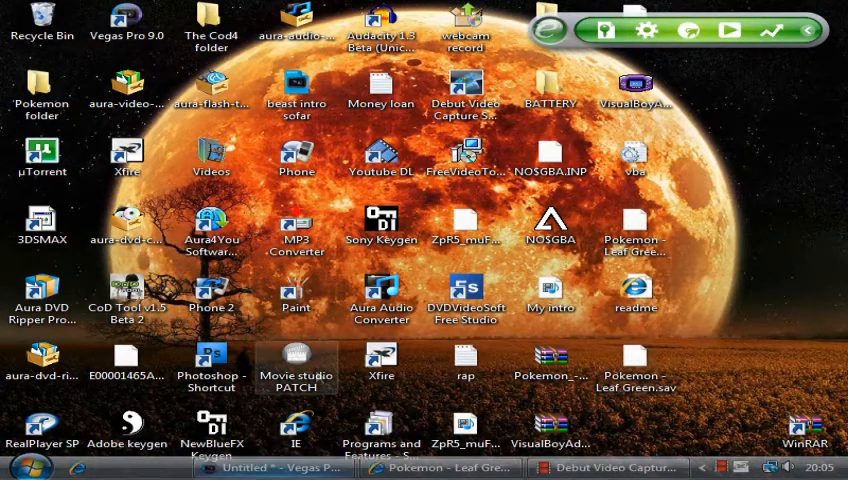
# - Close VisualBoyAdvance and select the 'Pokemon - Leaf Green.GBA' file on the desktop
pyautogui.click(296, 369)
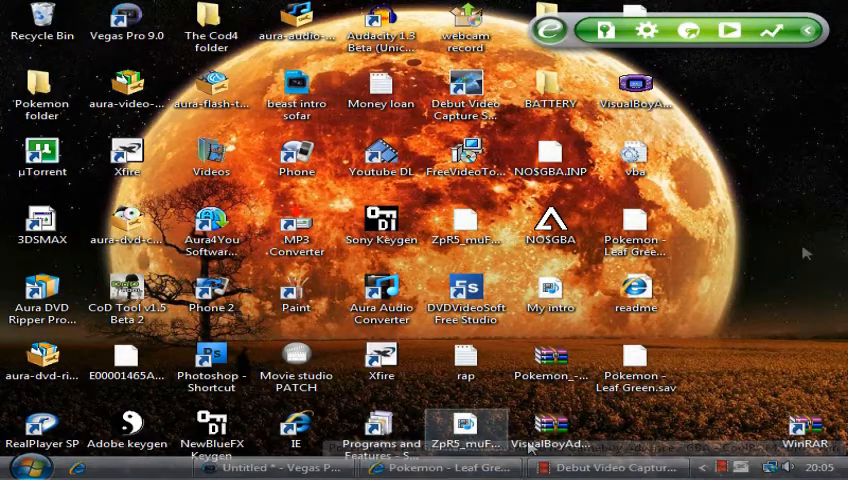
pyautogui.click(635, 240)
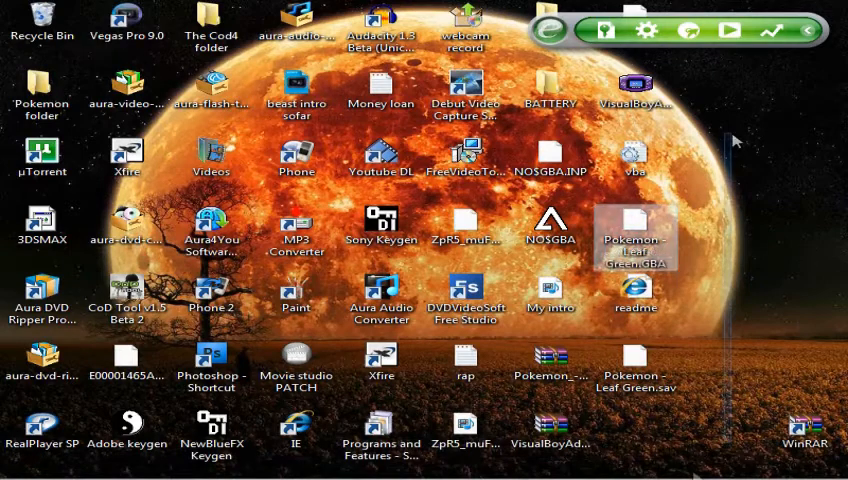